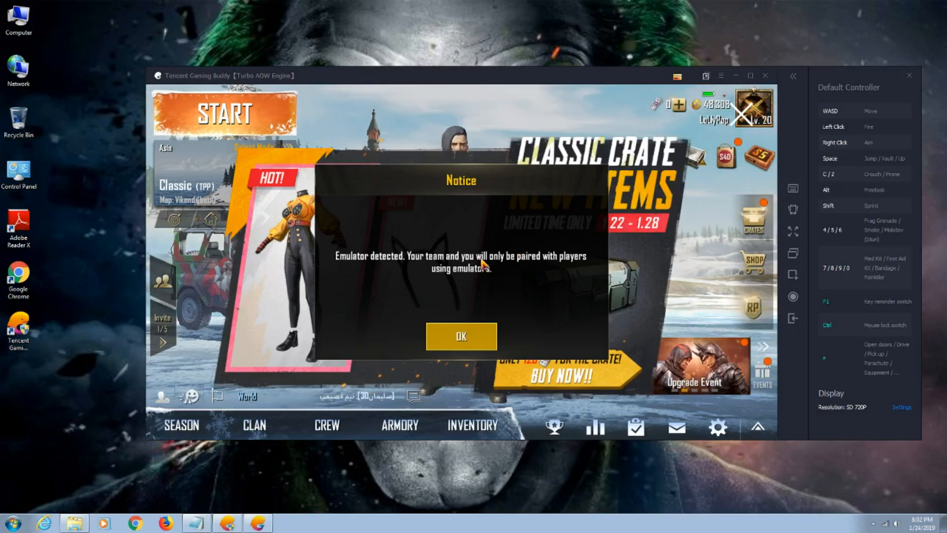
pyautogui.moveTo(468, 313)
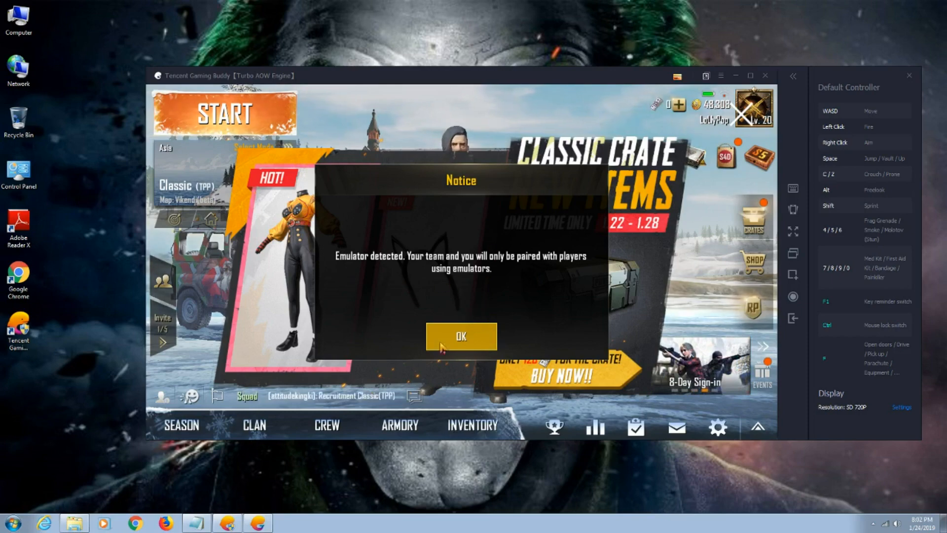
# Dismiss PUBG Mobile's 'Emulator detected' notice with OK.
pyautogui.click(461, 336)
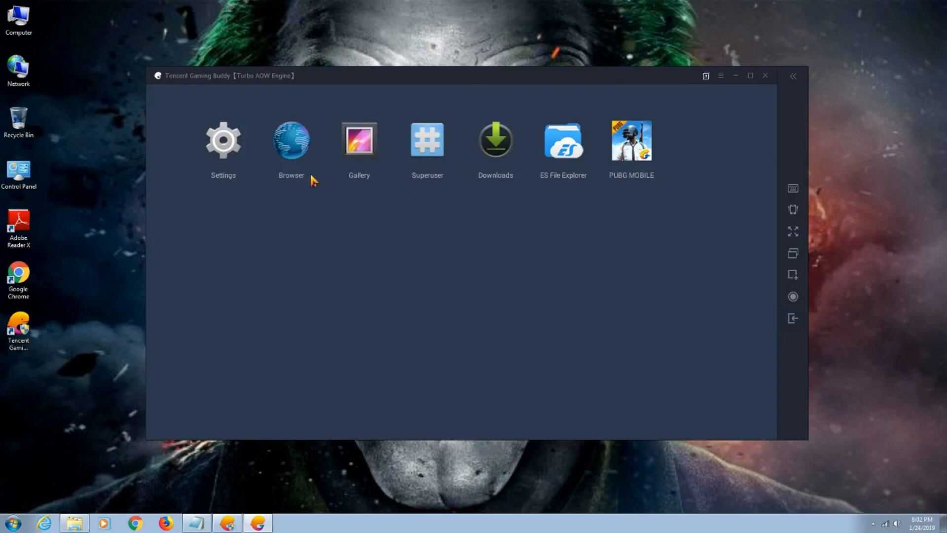
# Search the emulator browser for 'es file explorer apk' and open the uptodown ES File Explorer result.
pyautogui.click(291, 140)
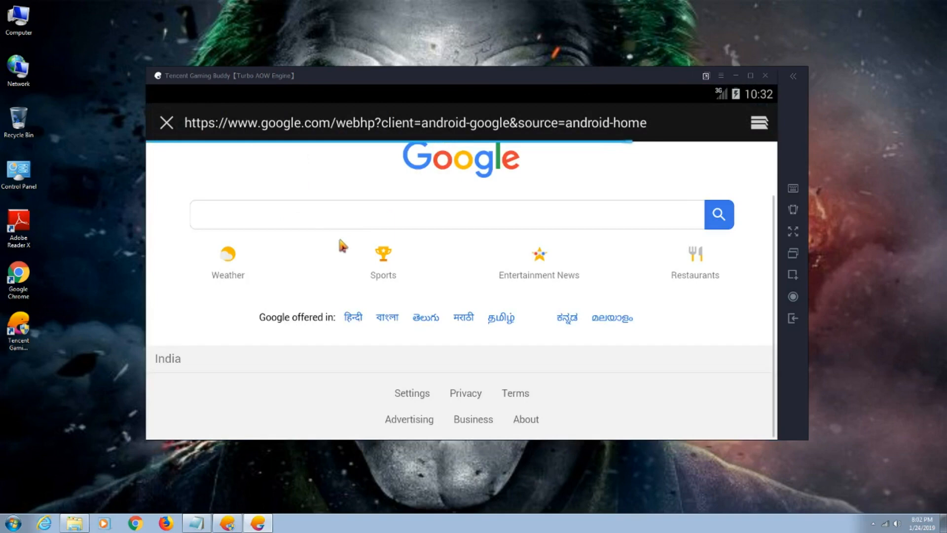
pyautogui.write('es ex')
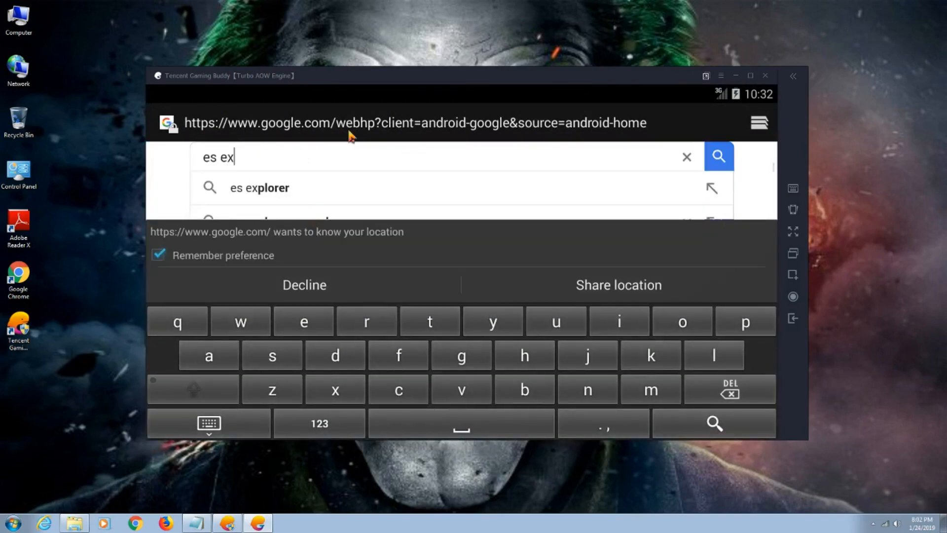
pyautogui.click(686, 156)
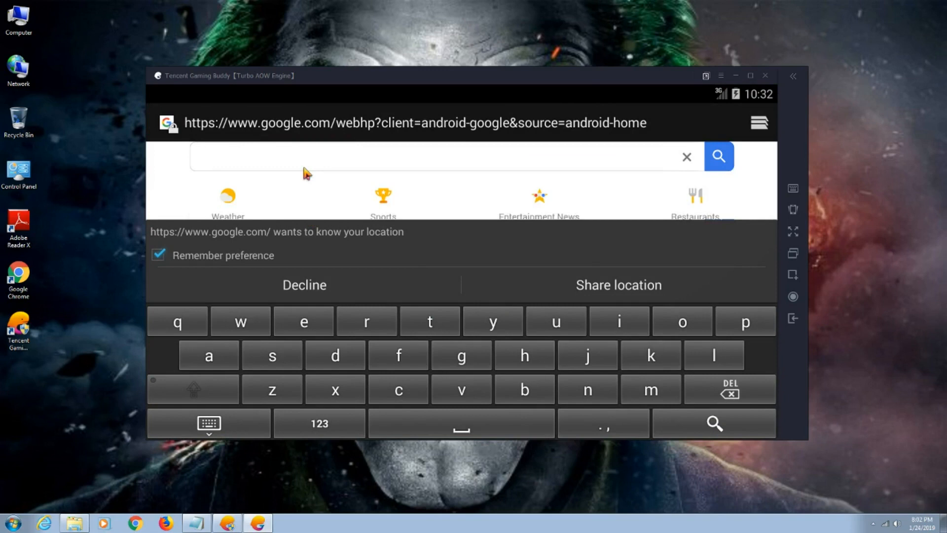
pyautogui.write('es file explorer apk')
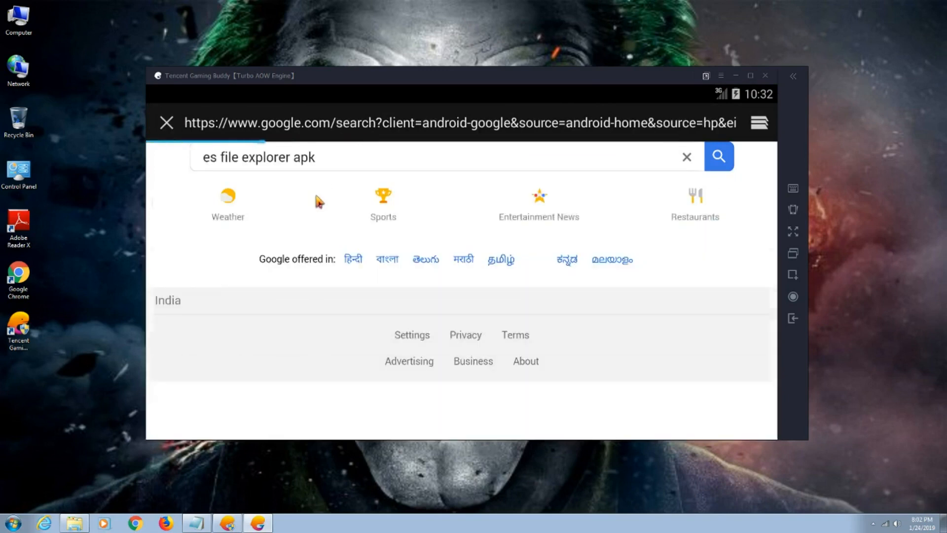
pyautogui.click(718, 156)
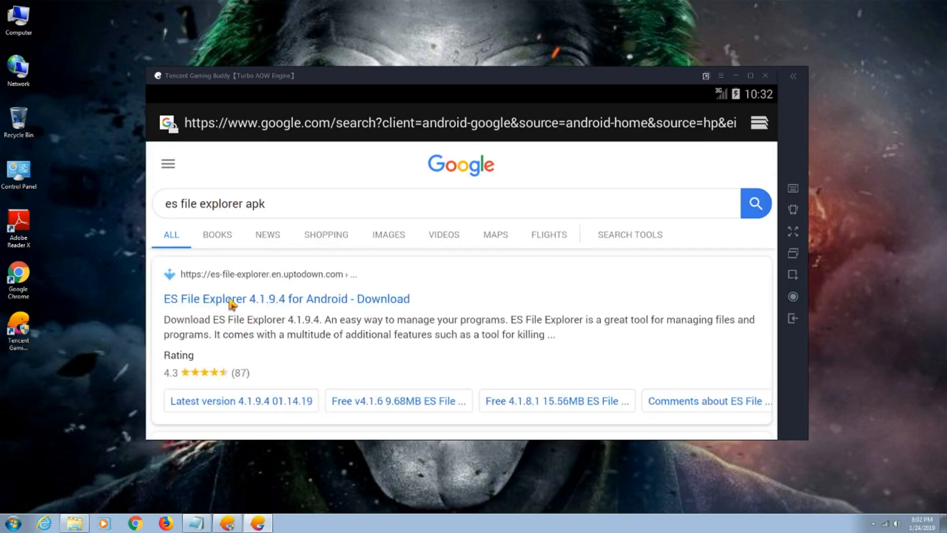
pyautogui.click(285, 299)
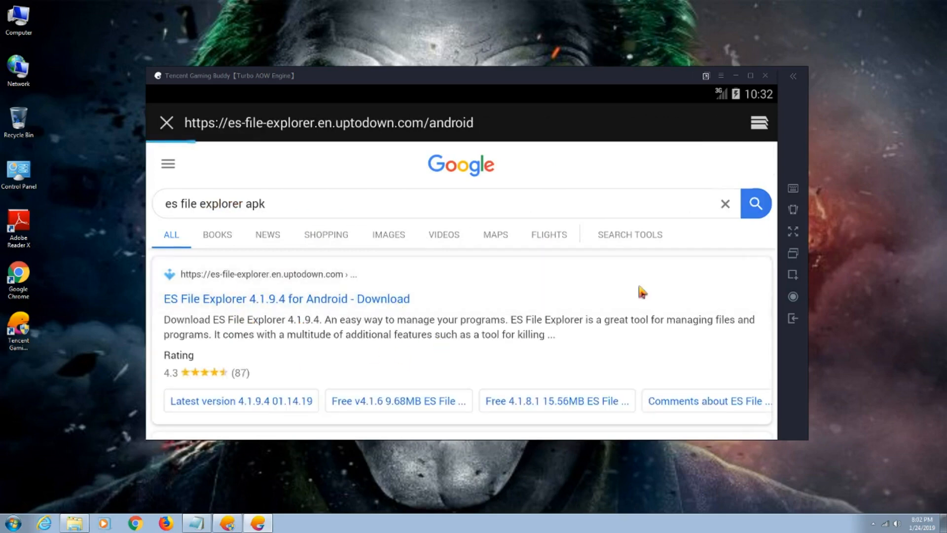
pyautogui.click(286, 298)
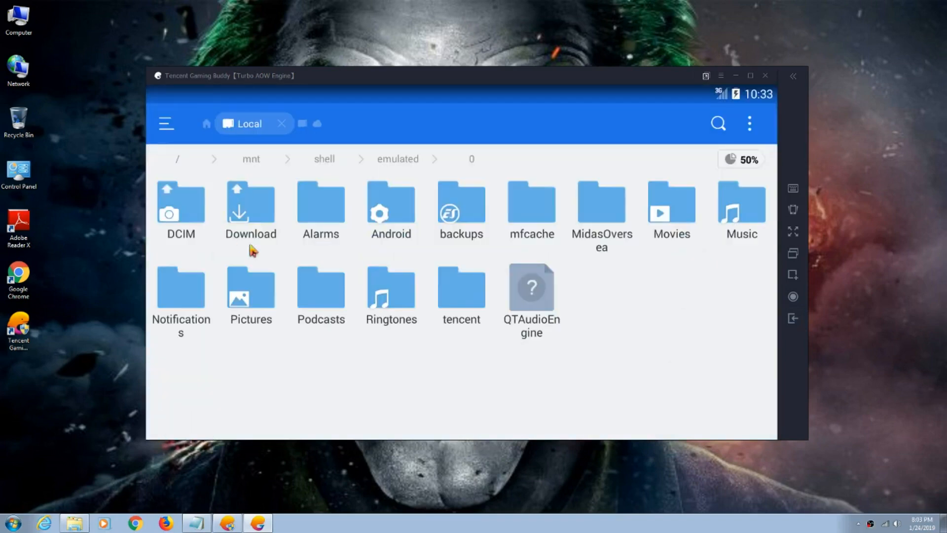
pyautogui.moveTo(181, 169)
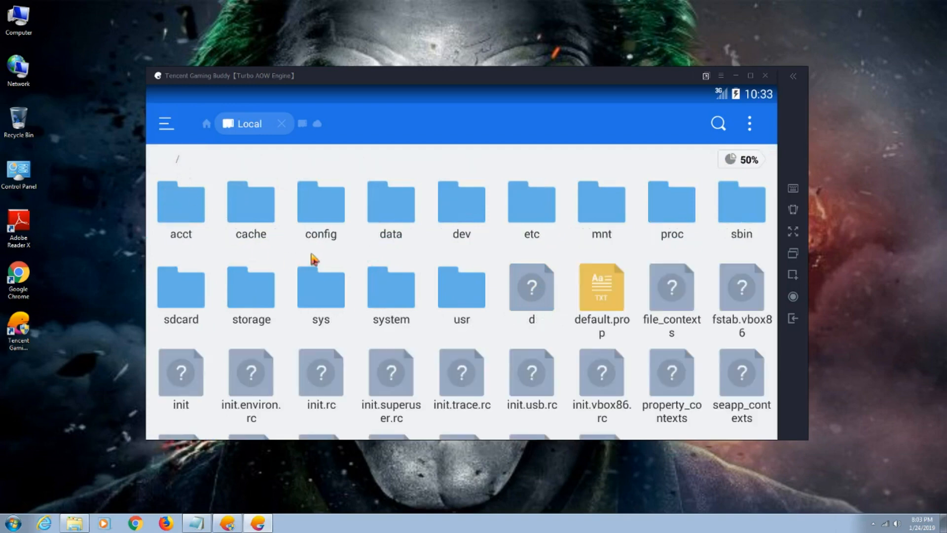
# Scroll down the emulator's root directory toward init.vbox86.rc.
pyautogui.scroll(-3)
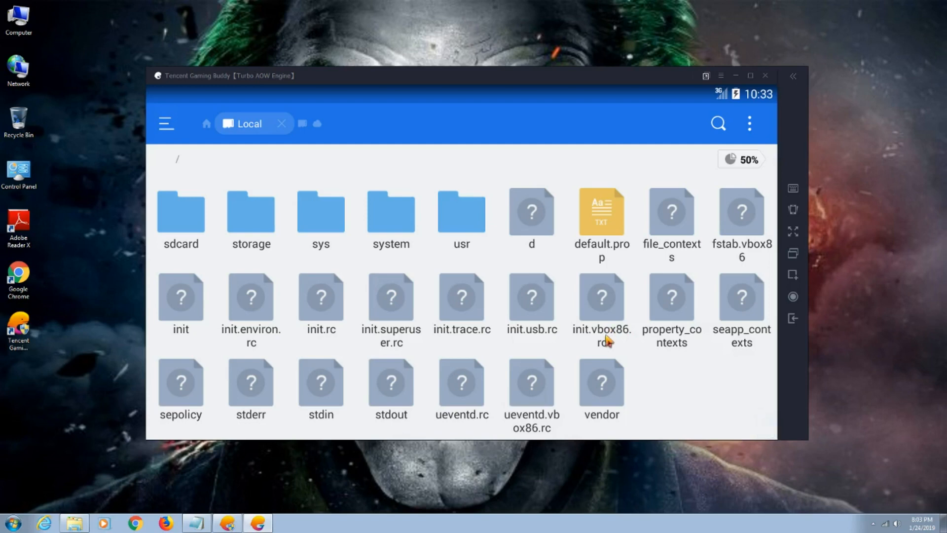
pyautogui.moveTo(604, 346)
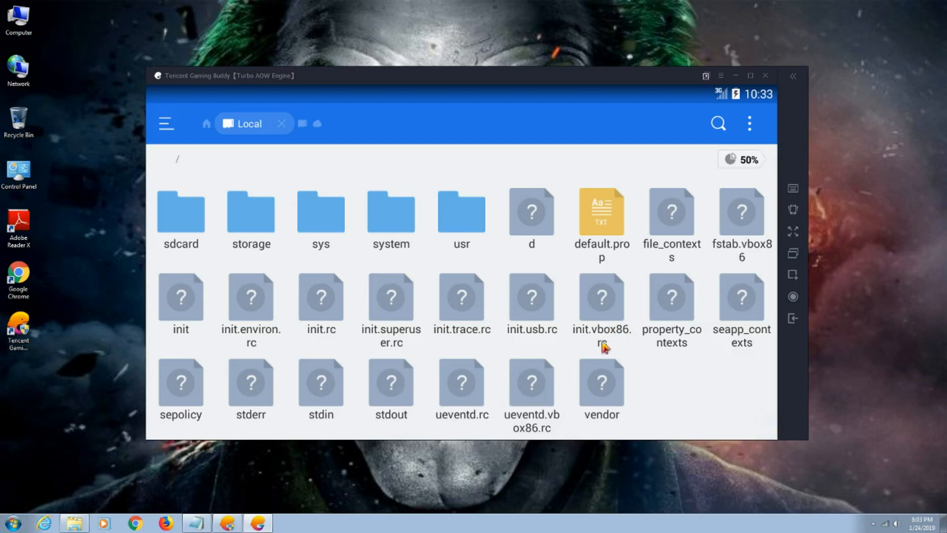
pyautogui.moveTo(612, 311)
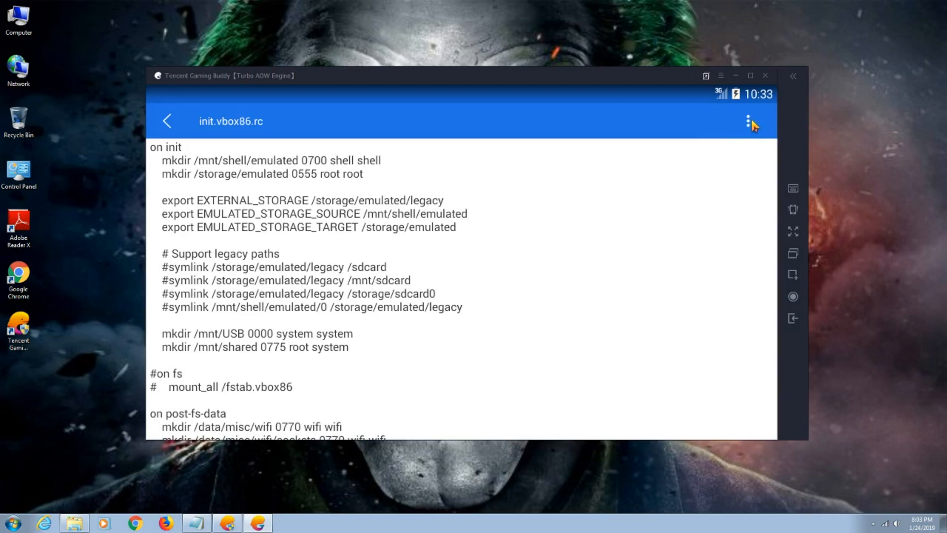
# Switch init.vbox86.rc into edit mode and scroll down to its service definitions.
pyautogui.click(751, 120)
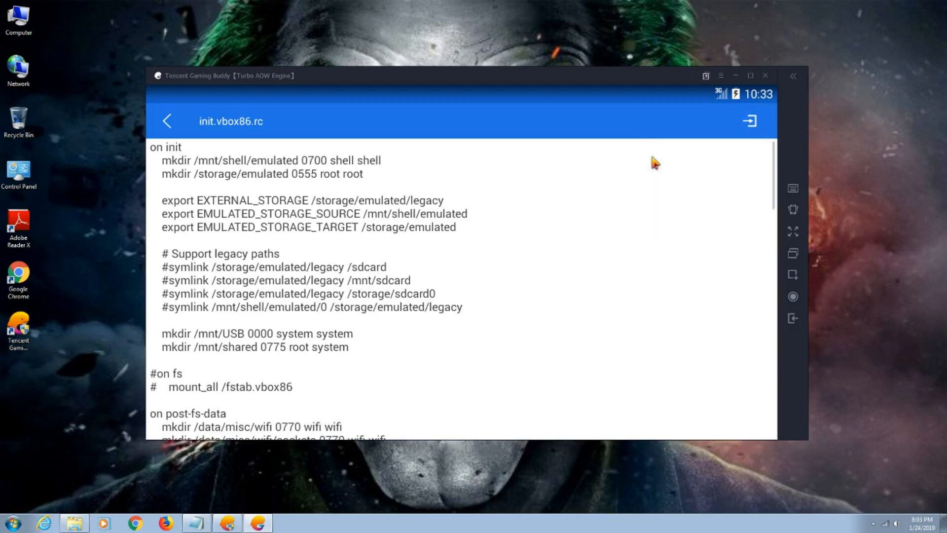
pyautogui.scroll(-3)
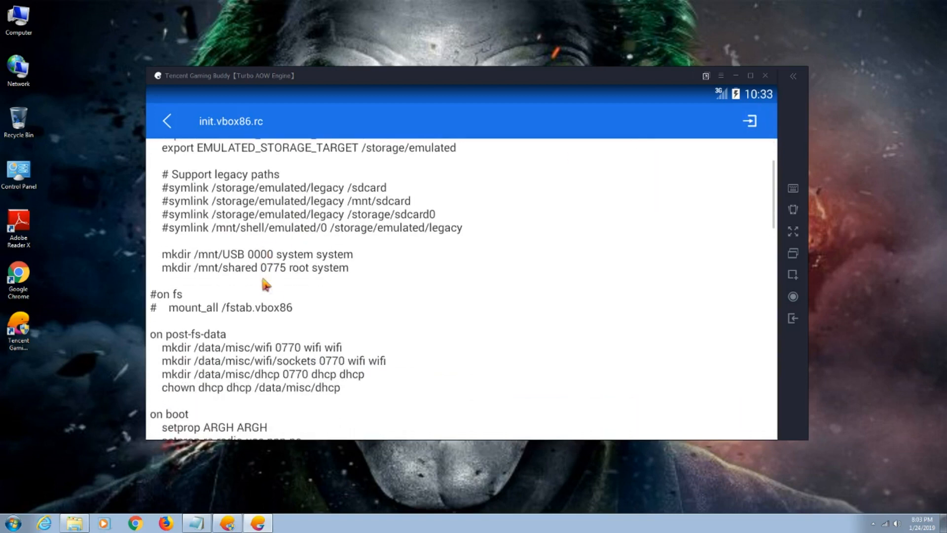
pyautogui.scroll(-3)
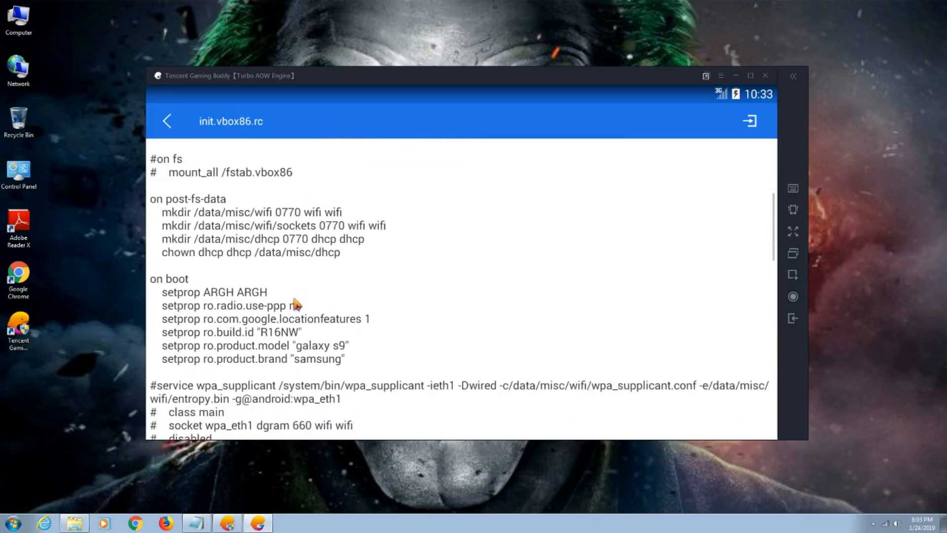
pyautogui.scroll(-3)
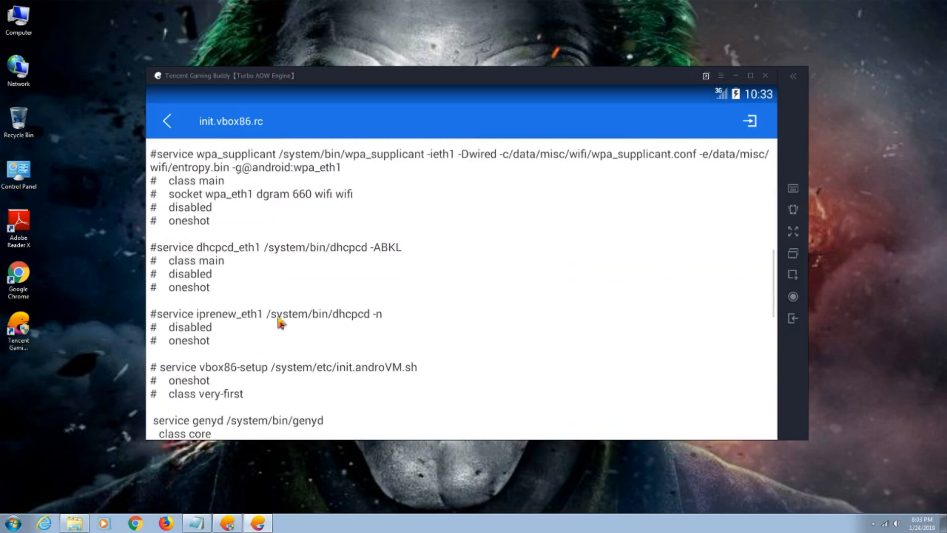
pyautogui.scroll(-3)
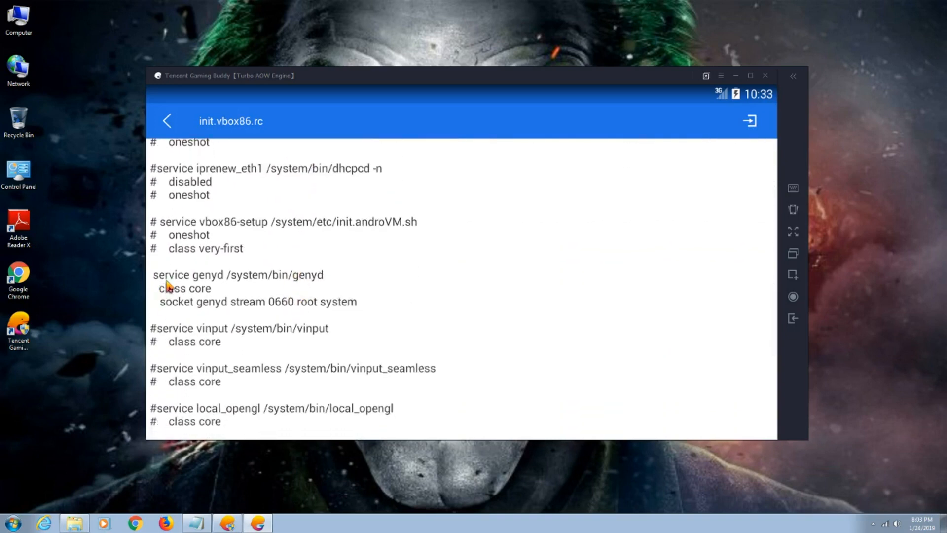
pyautogui.moveTo(227, 289)
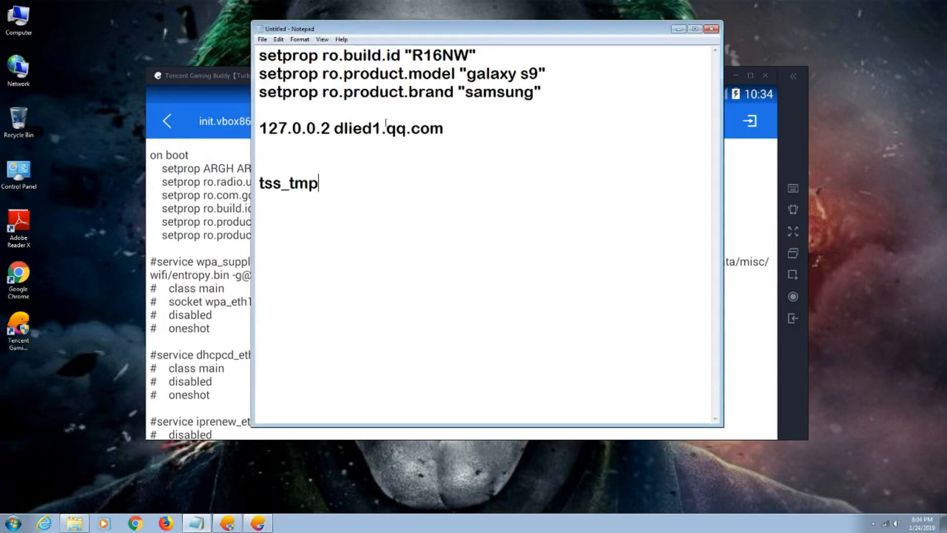
# Select the three setprop lines for build id, Galaxy S9 model and Samsung brand.
pyautogui.moveTo(259, 54); pyautogui.dragTo(539, 102)
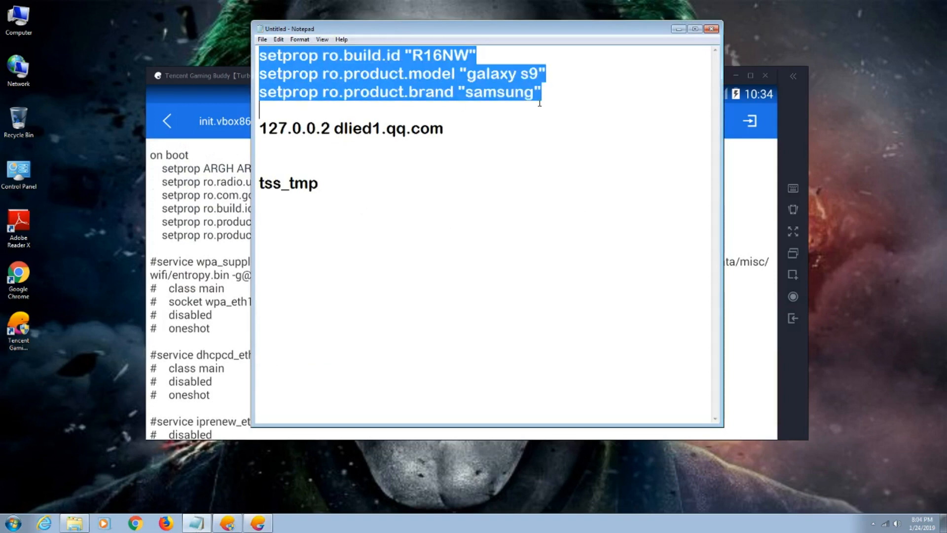
pyautogui.moveTo(675, 40)
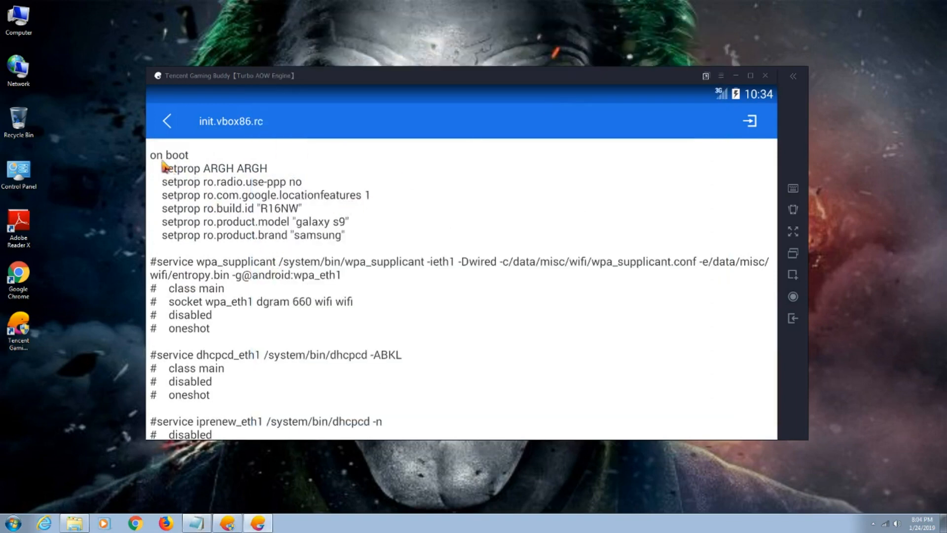
pyautogui.moveTo(171, 213)
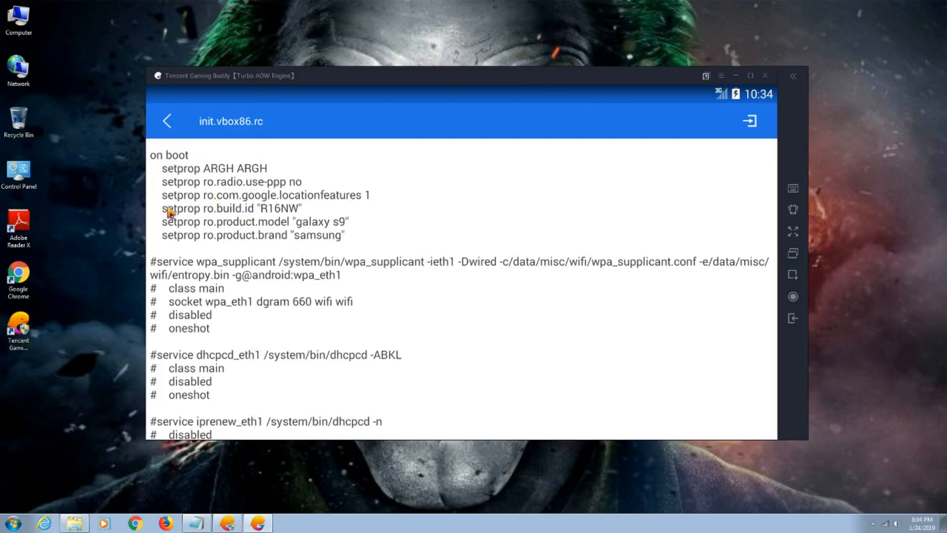
# Save init.vbox86.rc with the three added setprop lines and exit the editor.
pyautogui.scroll(-3)
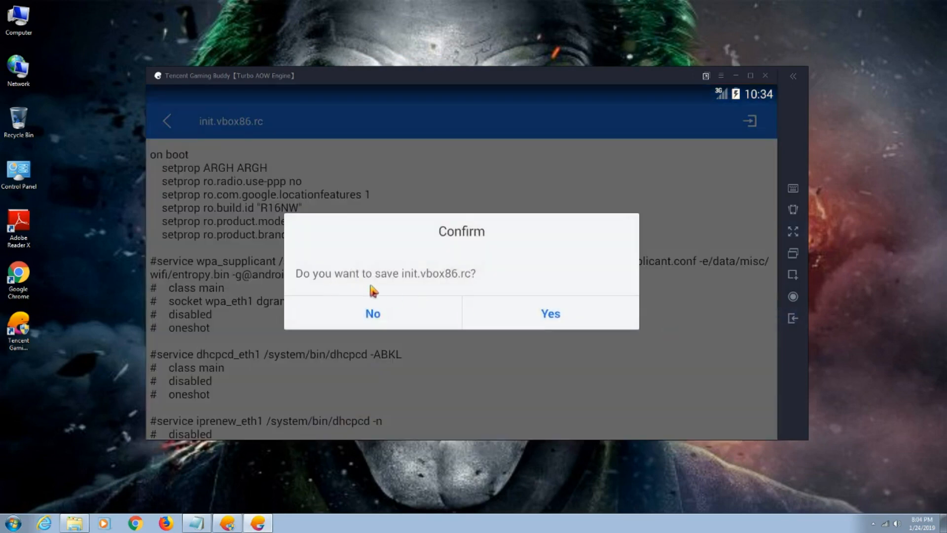
pyautogui.click(549, 312)
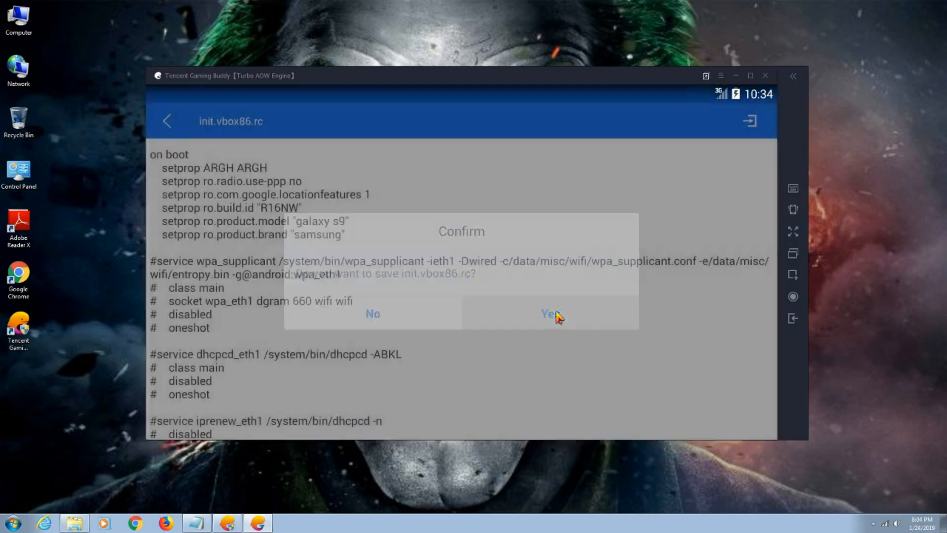
pyautogui.click(548, 314)
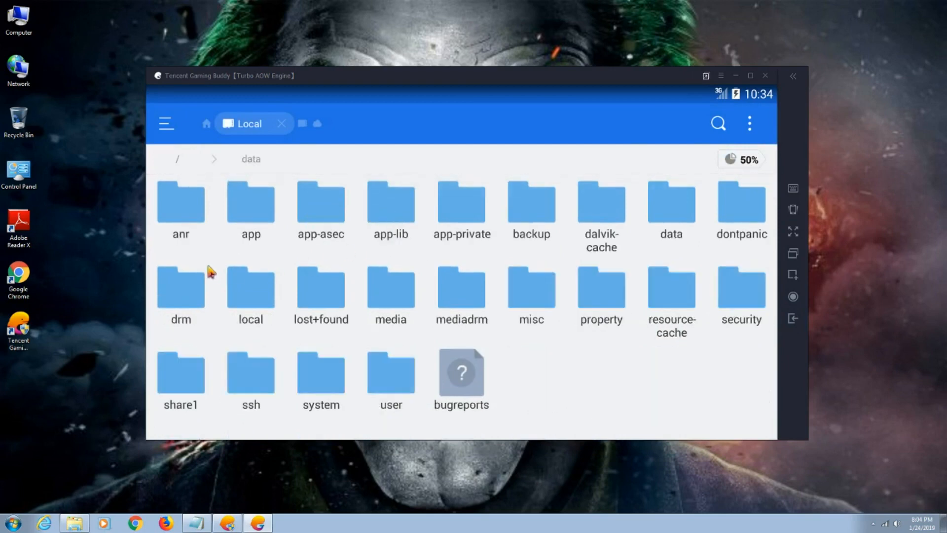
# Navigate via Internal Storage and the / root into /data/data/com.tencent.ig.
pyautogui.doubleClick(671, 203)
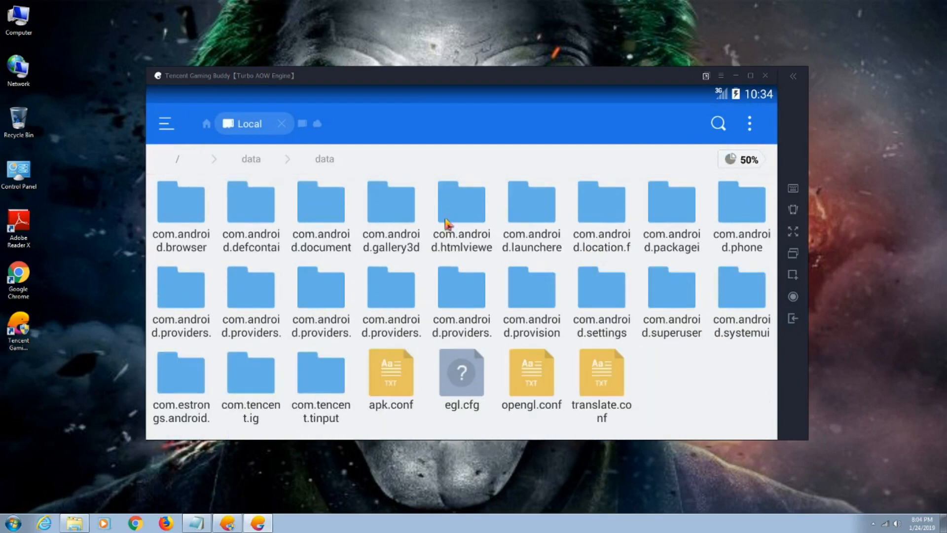
pyautogui.moveTo(325, 383)
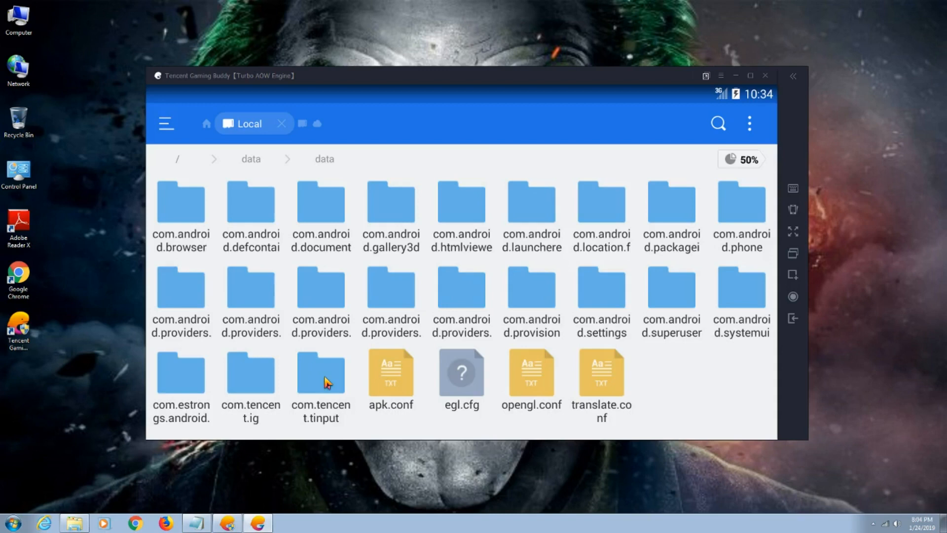
pyautogui.doubleClick(321, 374)
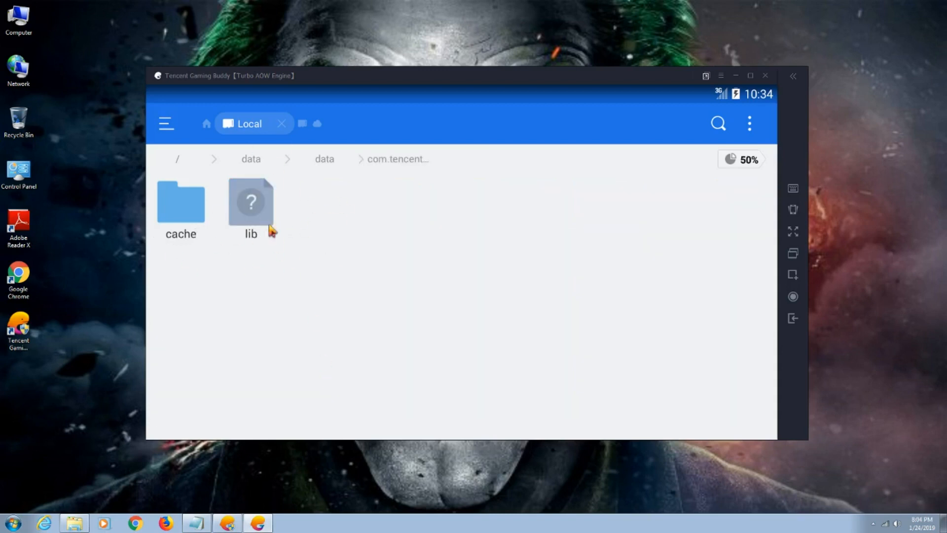
pyautogui.moveTo(193, 241)
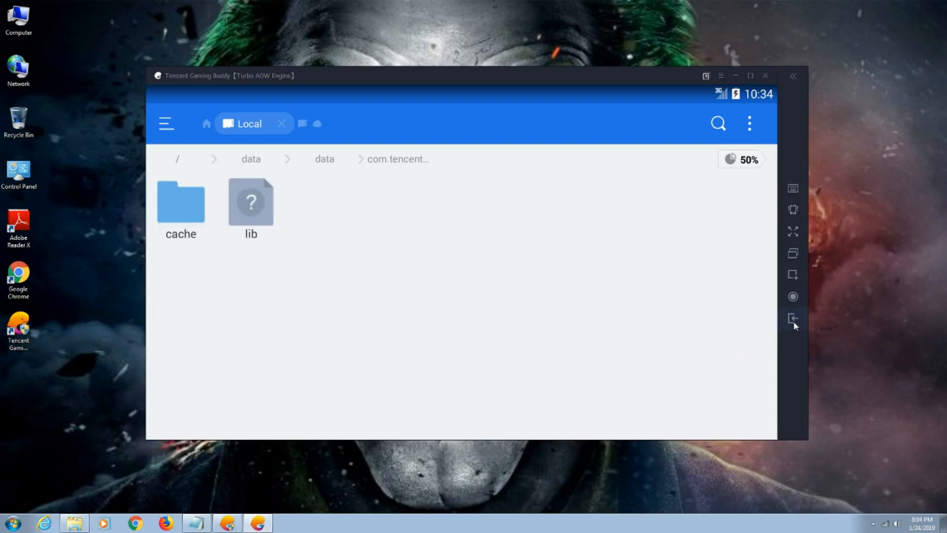
pyautogui.click(793, 318)
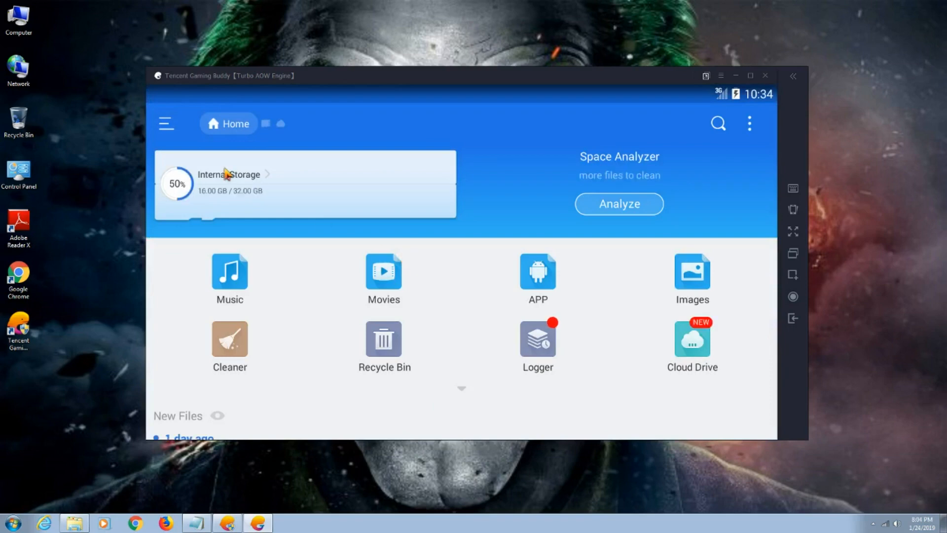
pyautogui.click(229, 184)
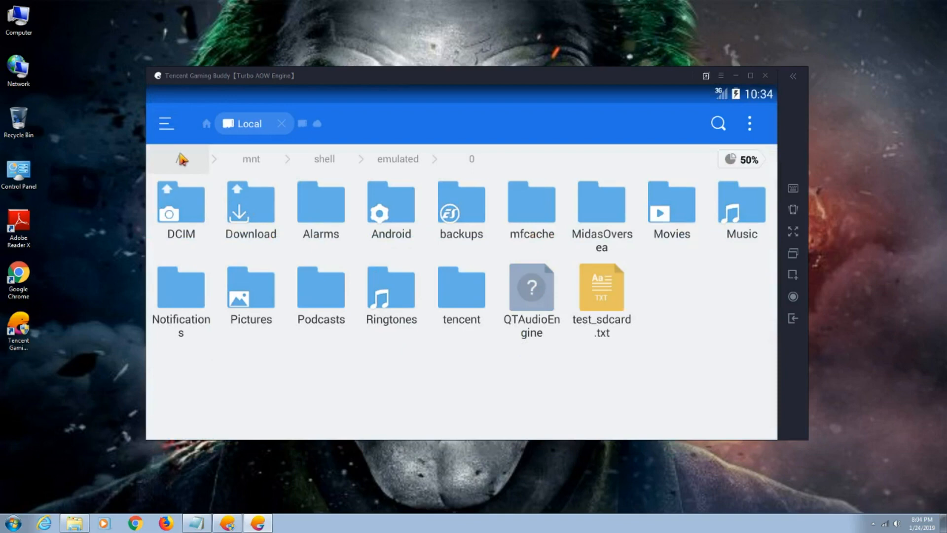
pyautogui.click(179, 158)
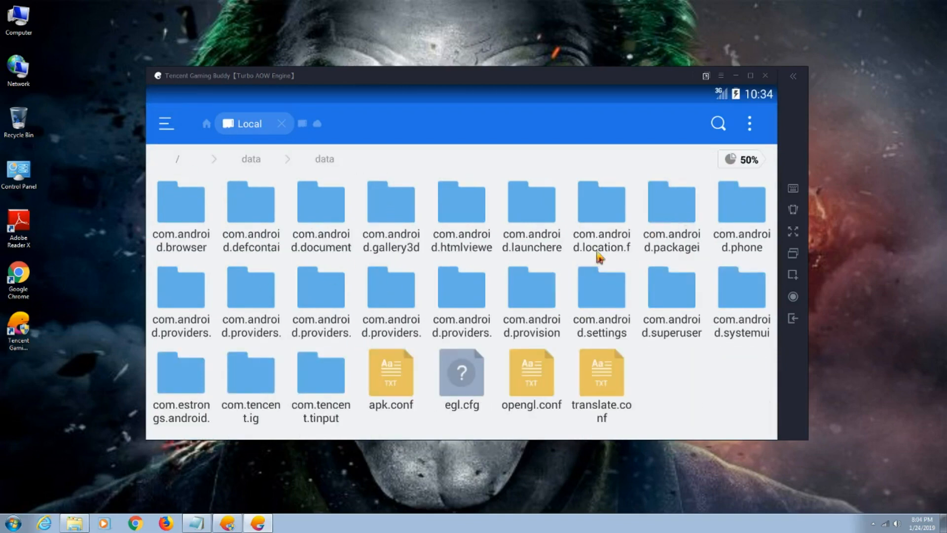
pyautogui.moveTo(256, 395)
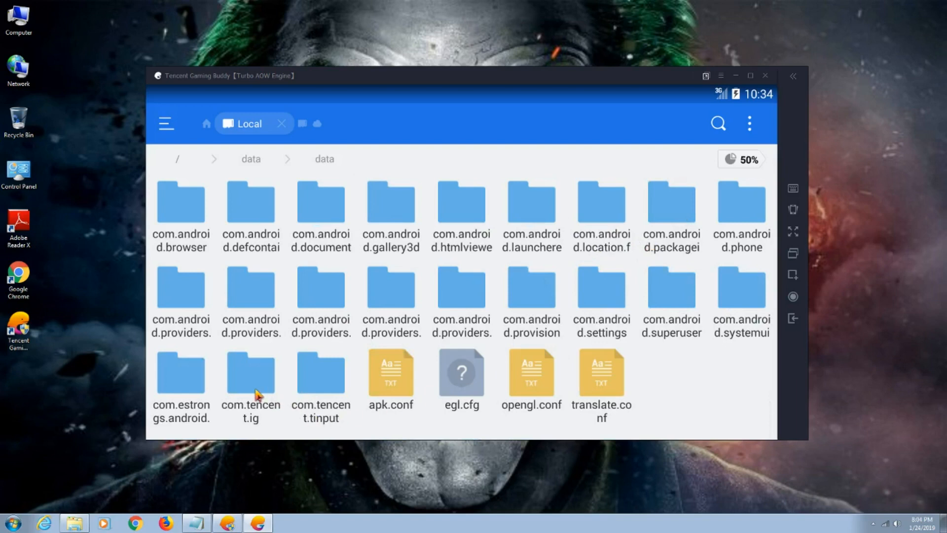
pyautogui.doubleClick(250, 374)
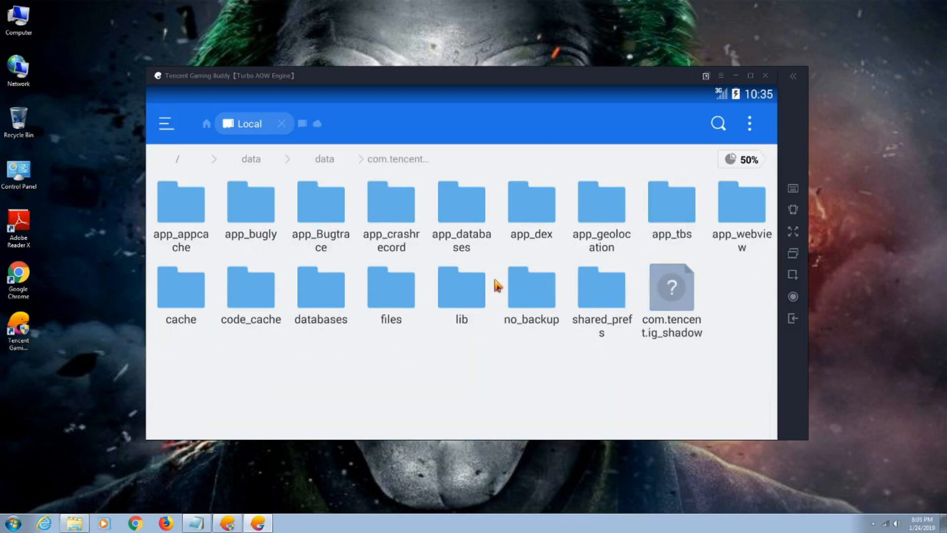
pyautogui.moveTo(386, 328)
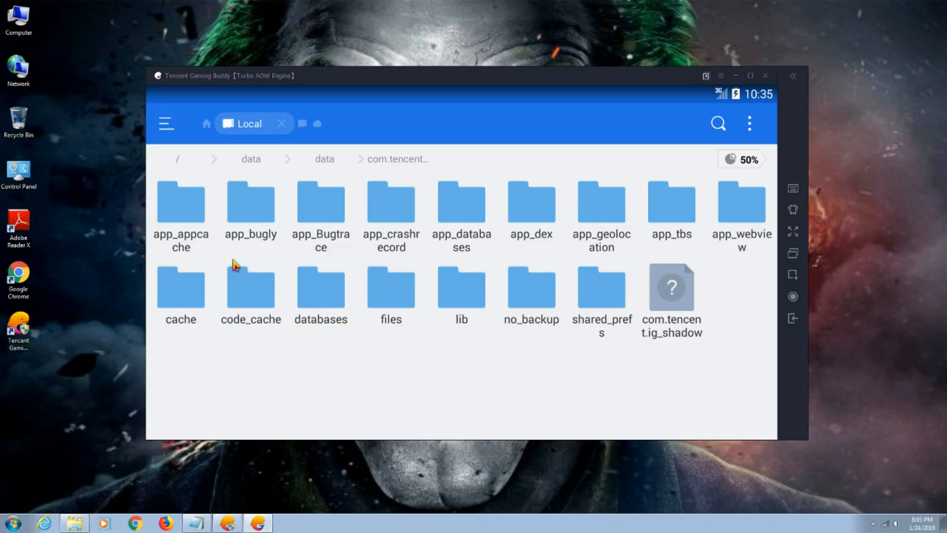
pyautogui.moveTo(495, 250)
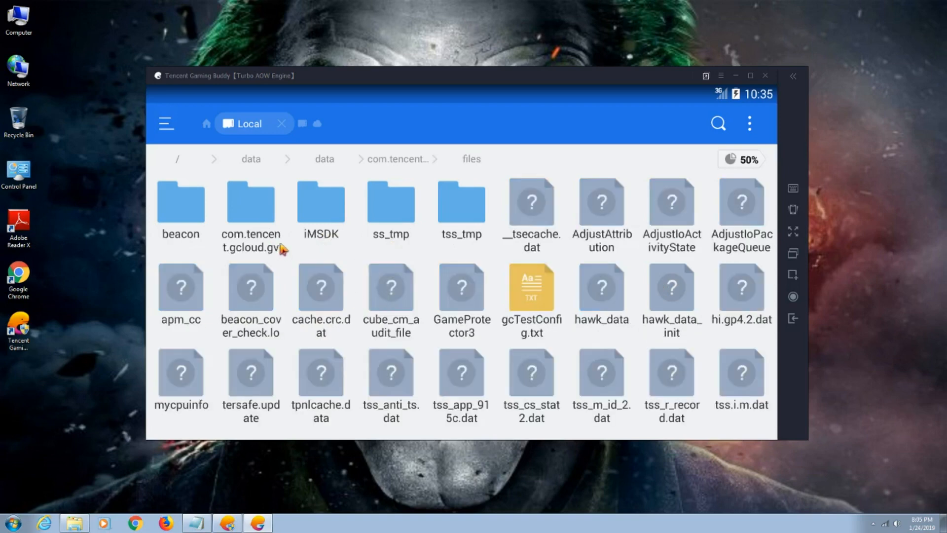
# Select the tss_tmp folder in com.tencent.ig's files and confirm its deletion.
pyautogui.click(461, 204)
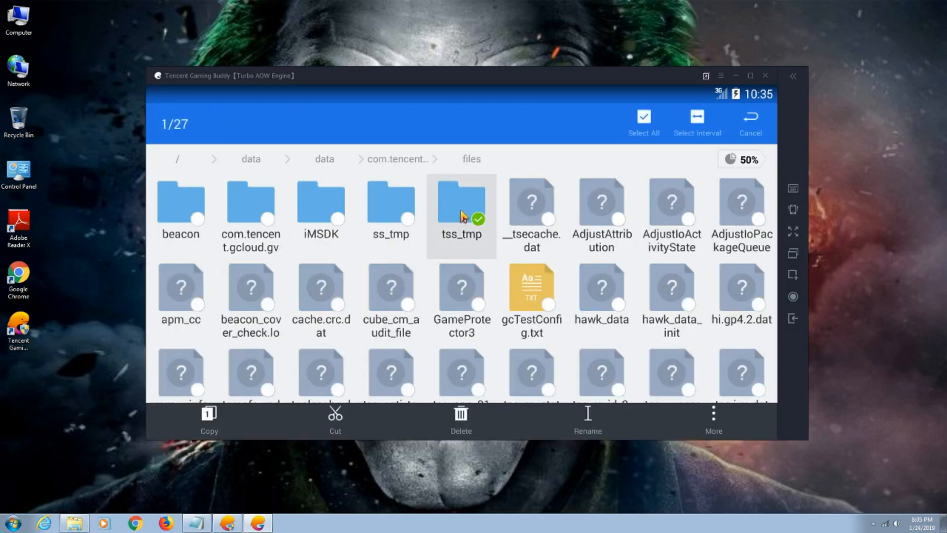
pyautogui.moveTo(645, 156)
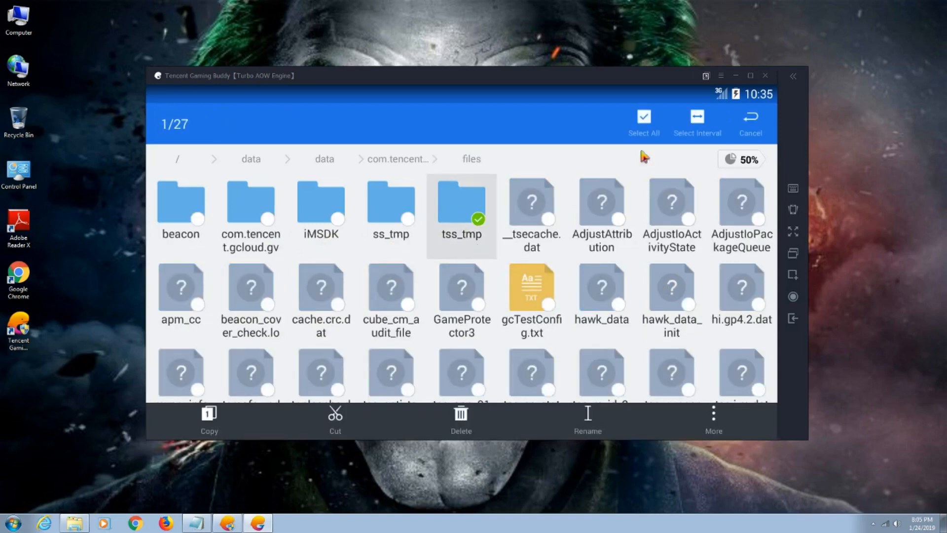
pyautogui.click(461, 420)
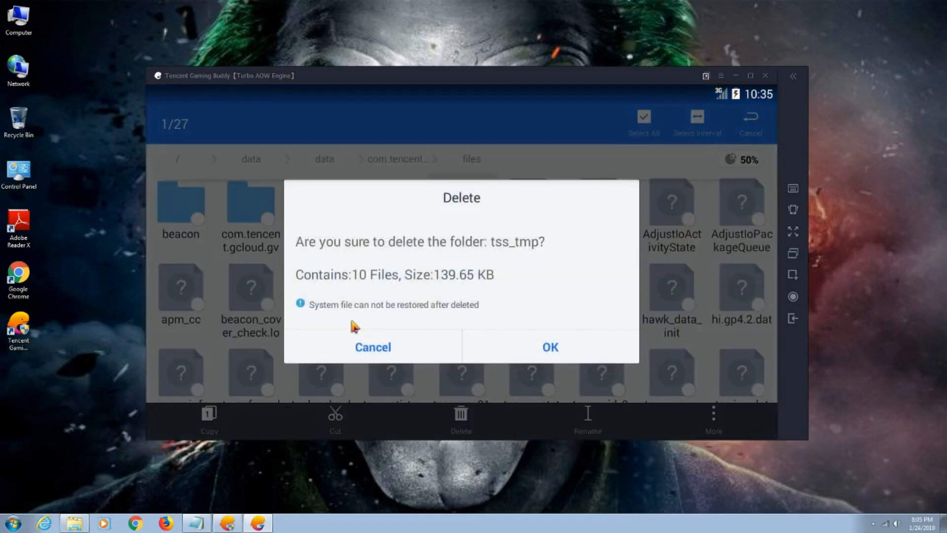
pyautogui.click(548, 347)
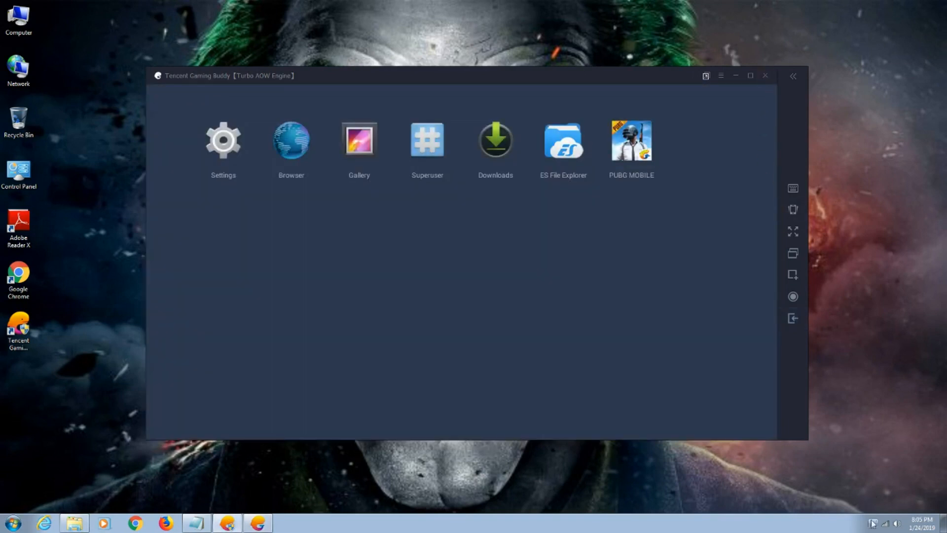
# Drag the host file from drivers\etc to the desktop, open it in Notepad, and grant administrator permission.
pyautogui.click(872, 523)
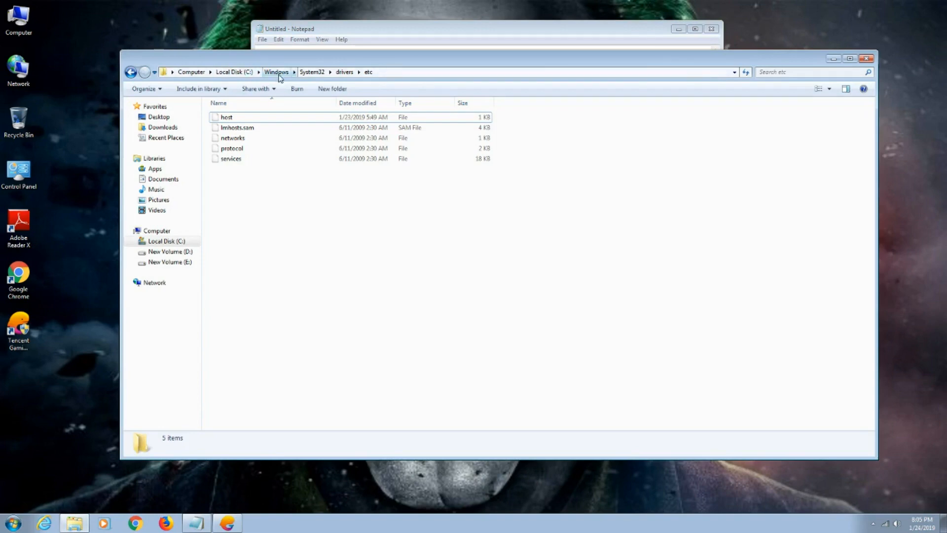
pyautogui.moveTo(312, 72)
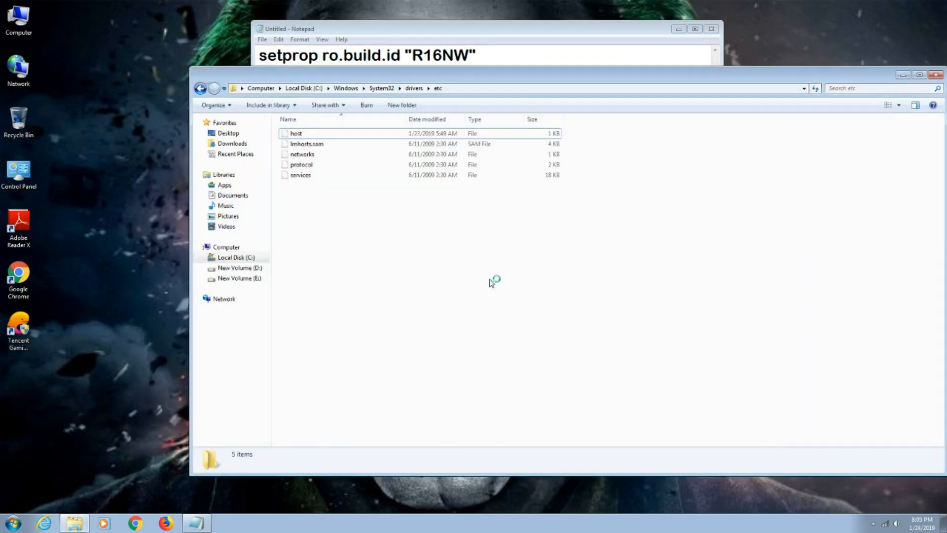
pyautogui.click(295, 132)
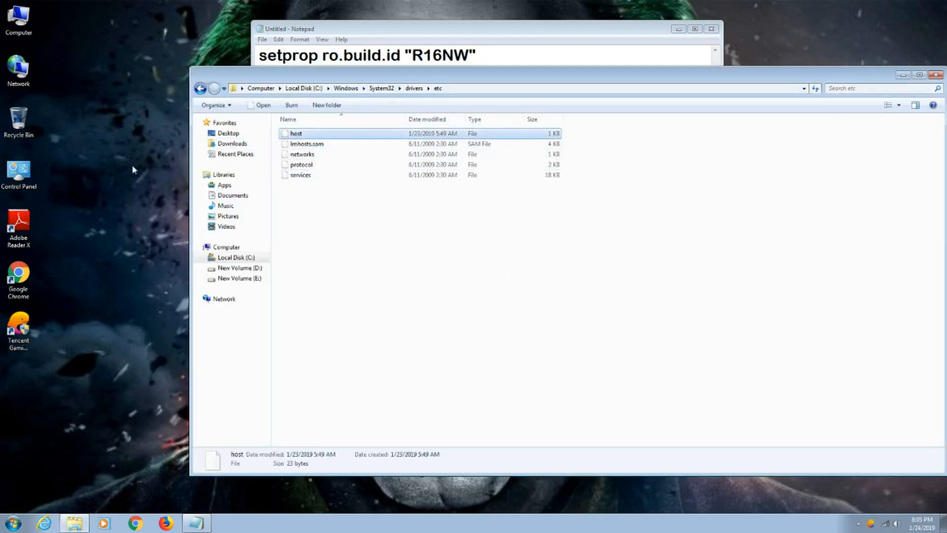
pyautogui.moveTo(296, 133); pyautogui.dragTo(131, 122)
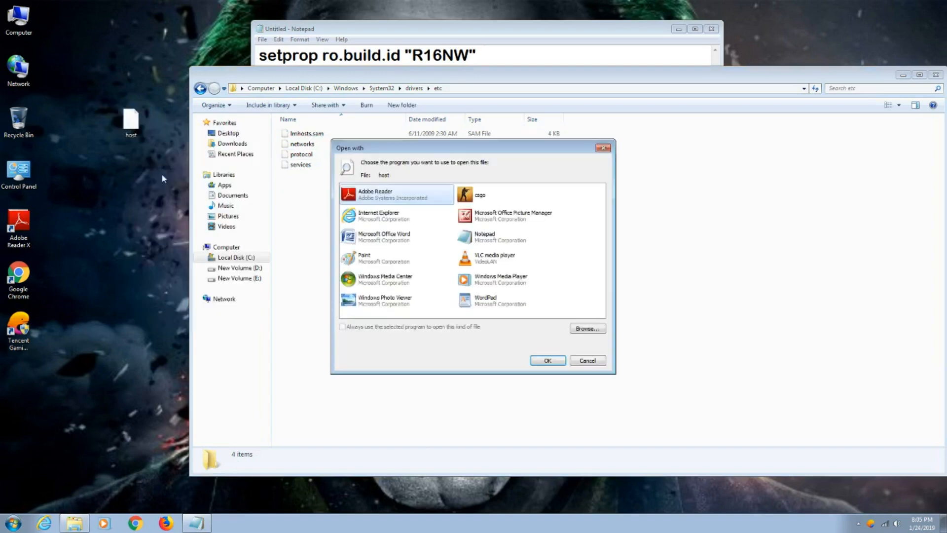
pyautogui.click(547, 360)
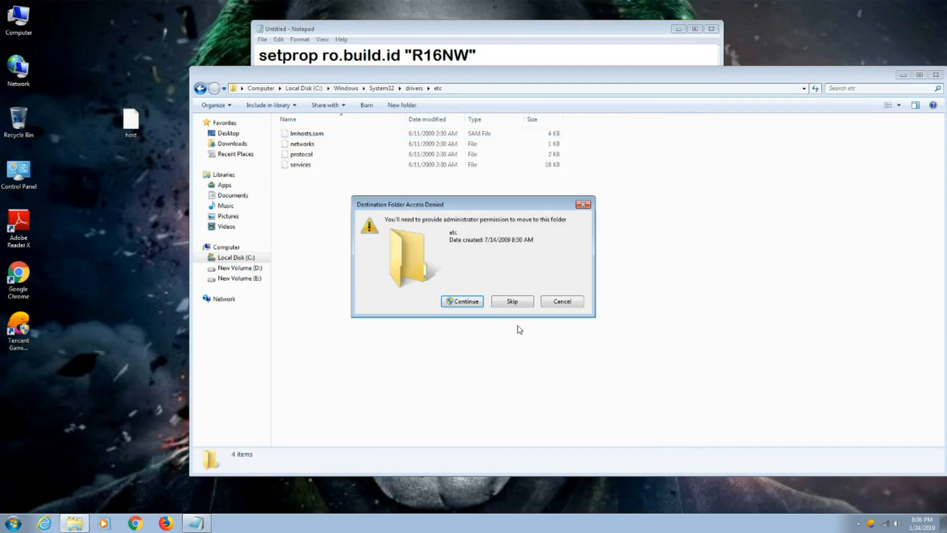
pyautogui.click(461, 301)
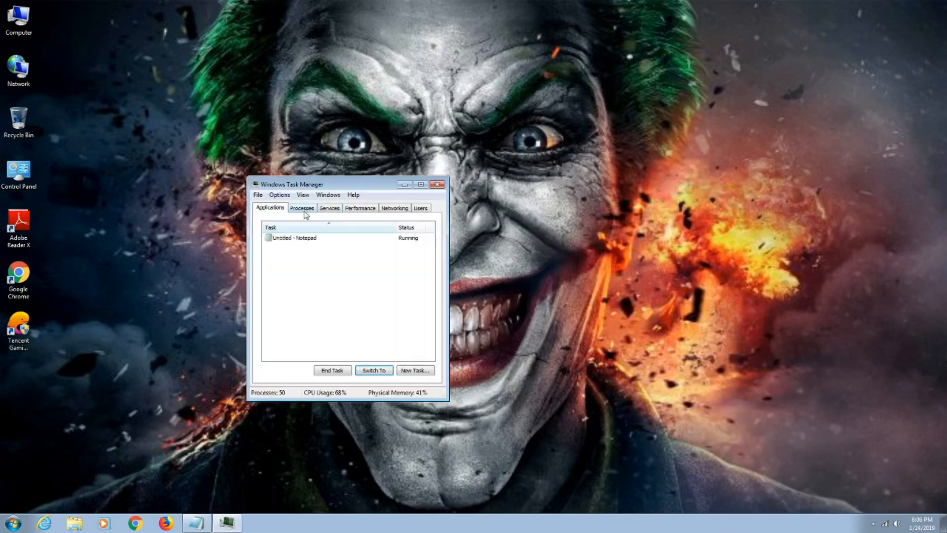
# End the AppMarket.exe *32 process from the Processes list and close Task Manager.
pyautogui.click(301, 208)
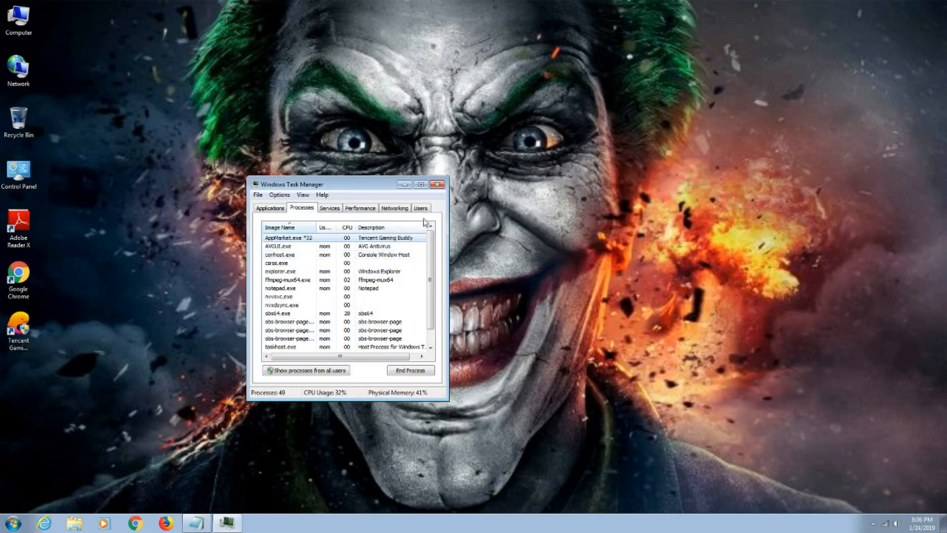
pyautogui.click(409, 370)
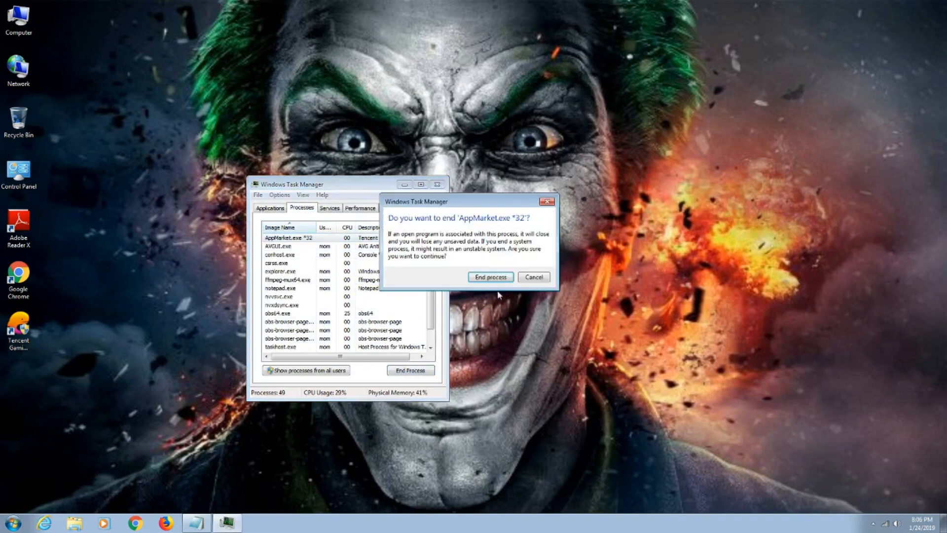
pyautogui.click(490, 277)
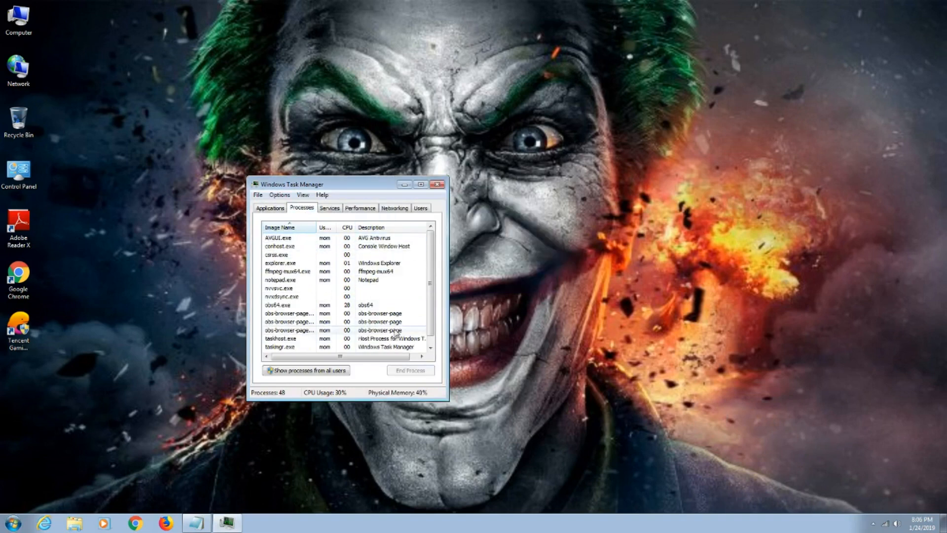
pyautogui.click(439, 184)
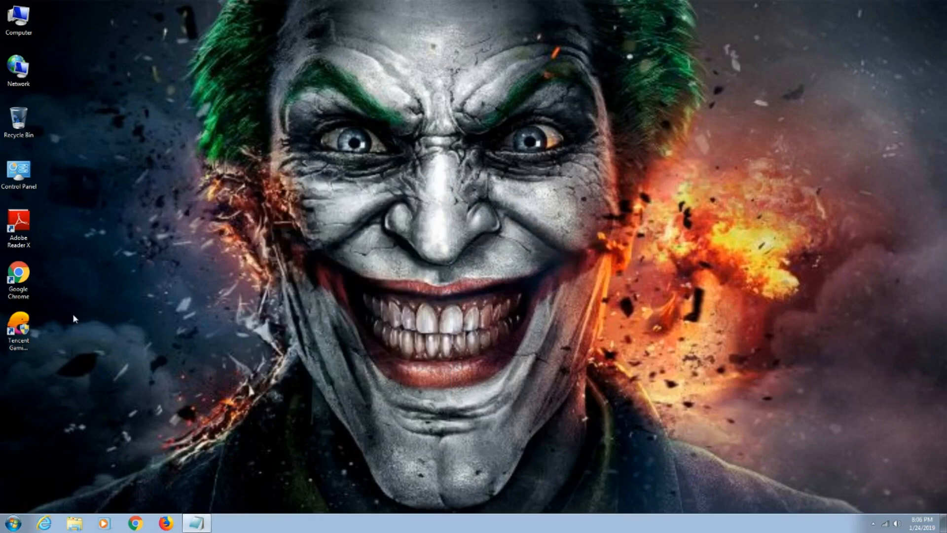
pyautogui.moveTo(503, 291)
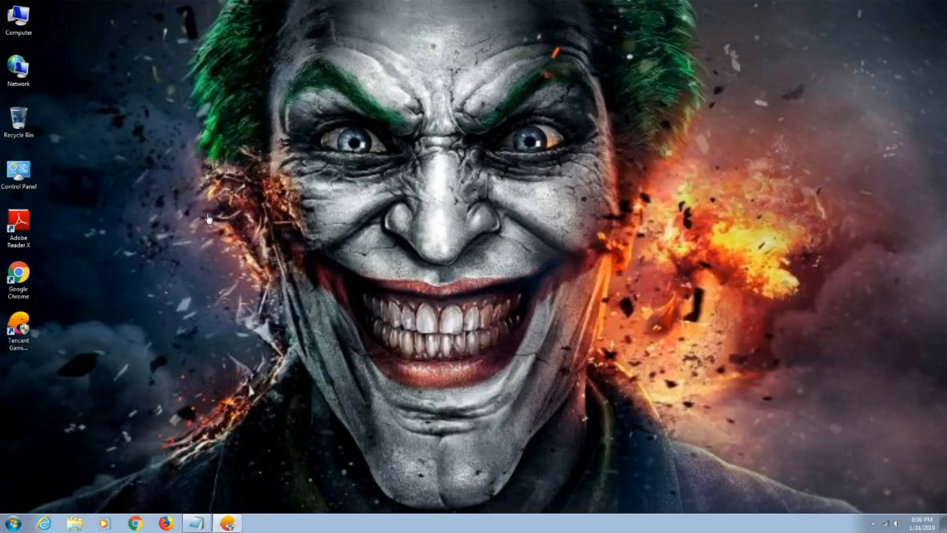
pyautogui.moveTo(499, 261)
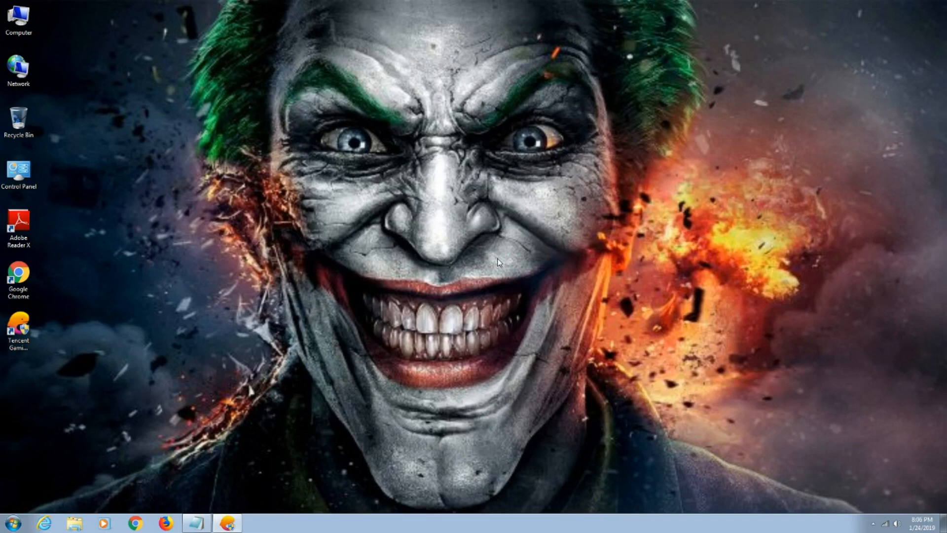
pyautogui.moveTo(509, 288)
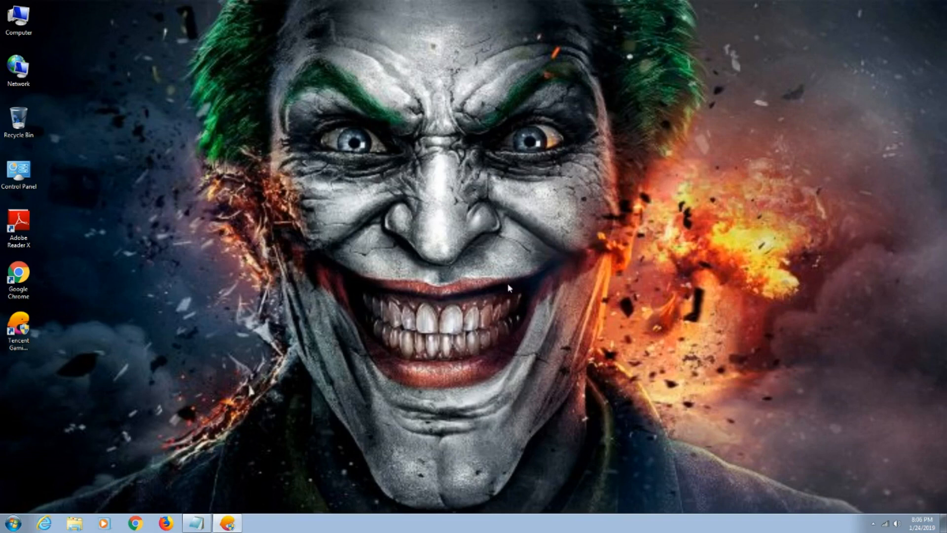
# Relaunch Tencent Gaming Buddy from the desktop and dismiss the lobby's promotional offer.
pyautogui.doubleClick(19, 326)
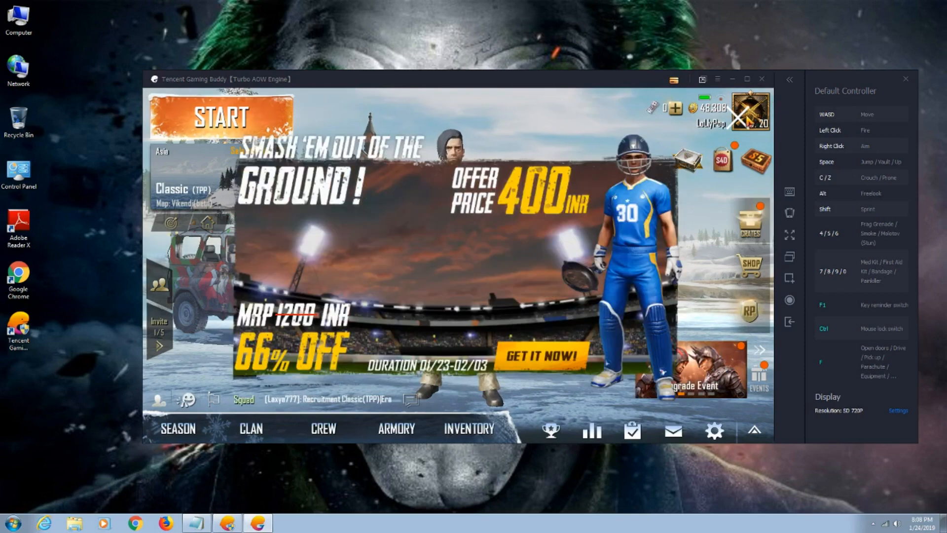
pyautogui.click(737, 118)
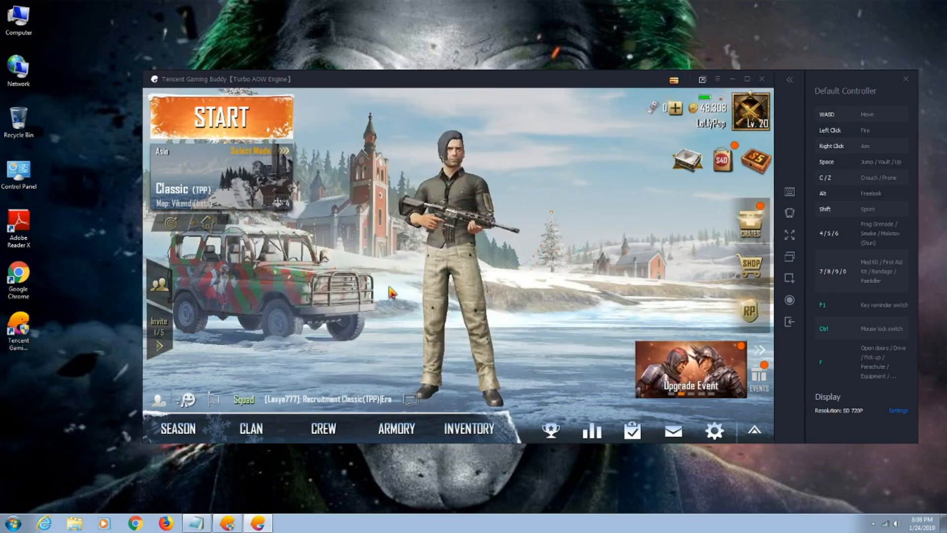